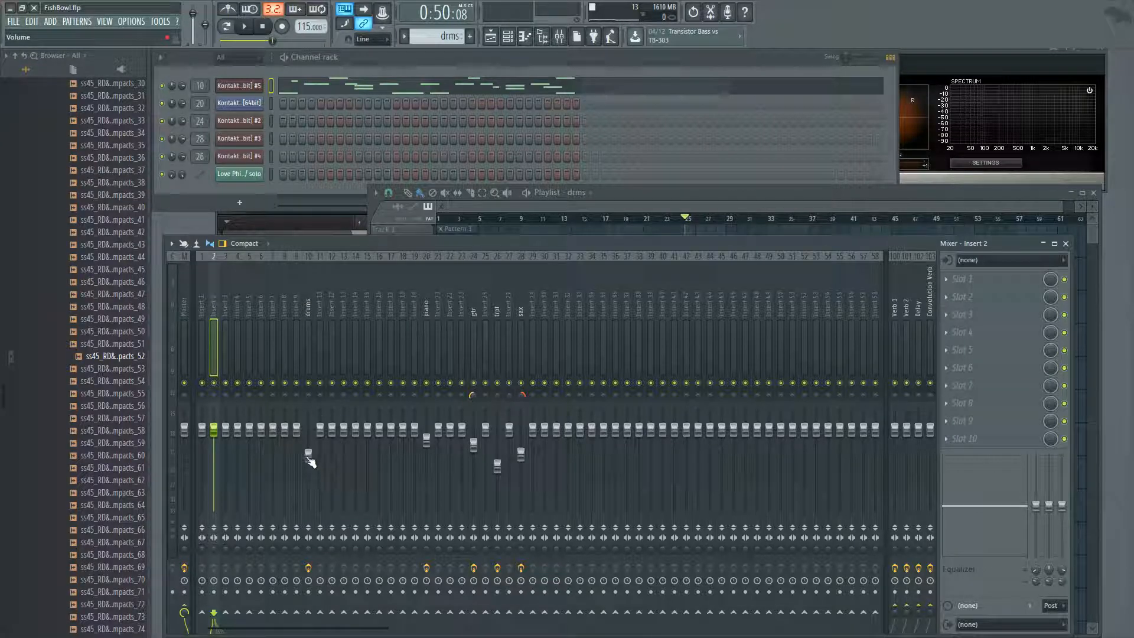
Bring the Playlist with the drum, guitar, sax and brass patterns in front of the Mixer.
right_click(310, 461)
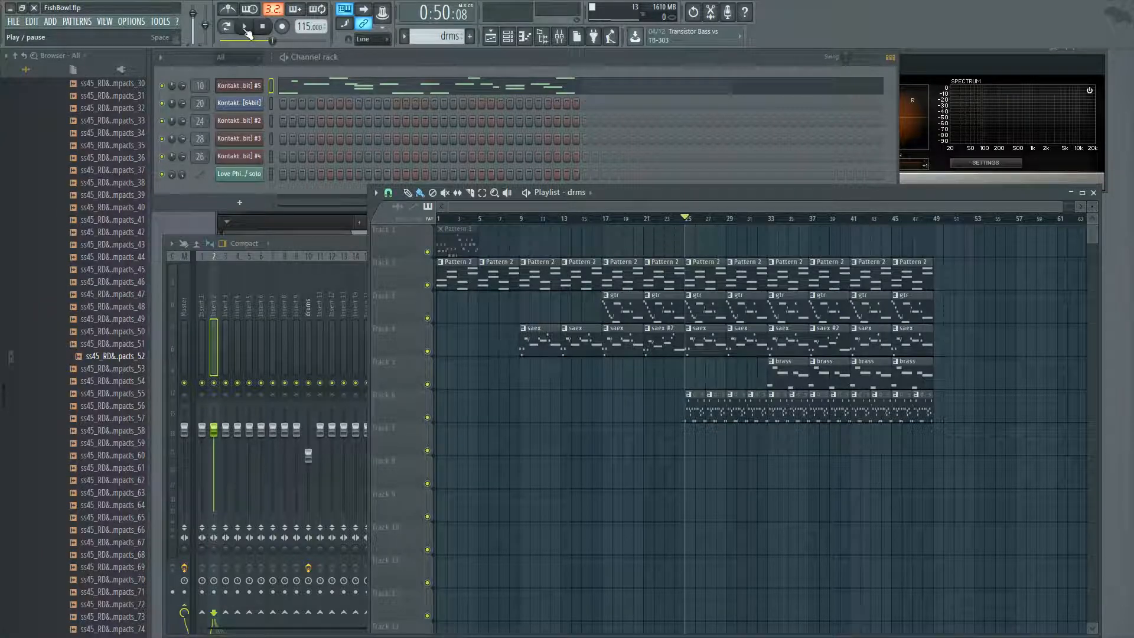
mouse_move(309, 459)
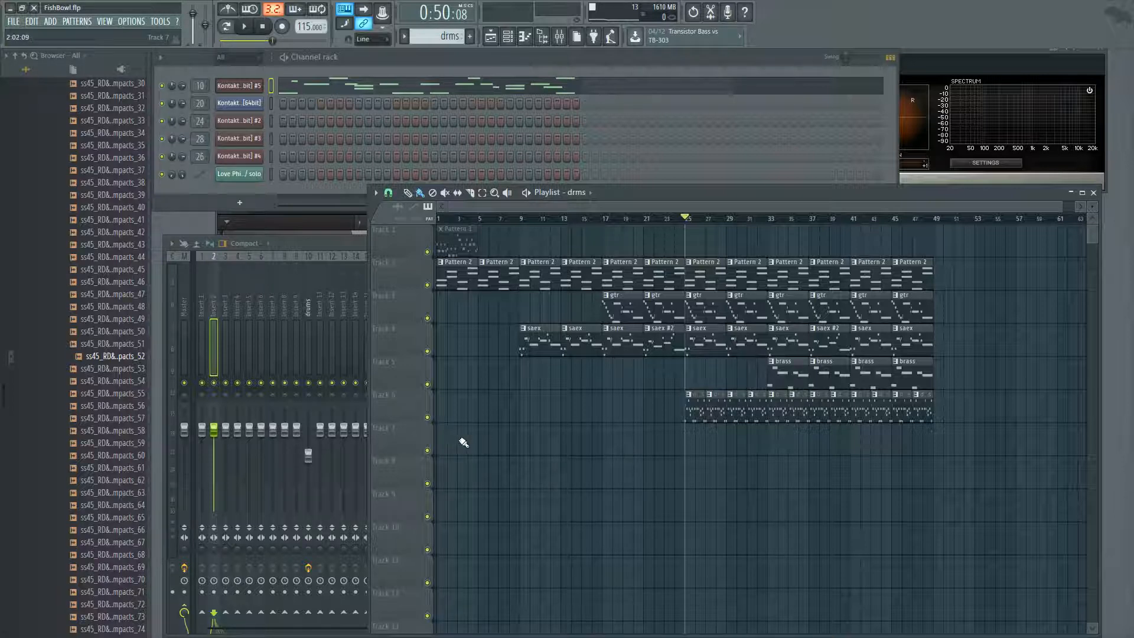
mouse_move(513, 425)
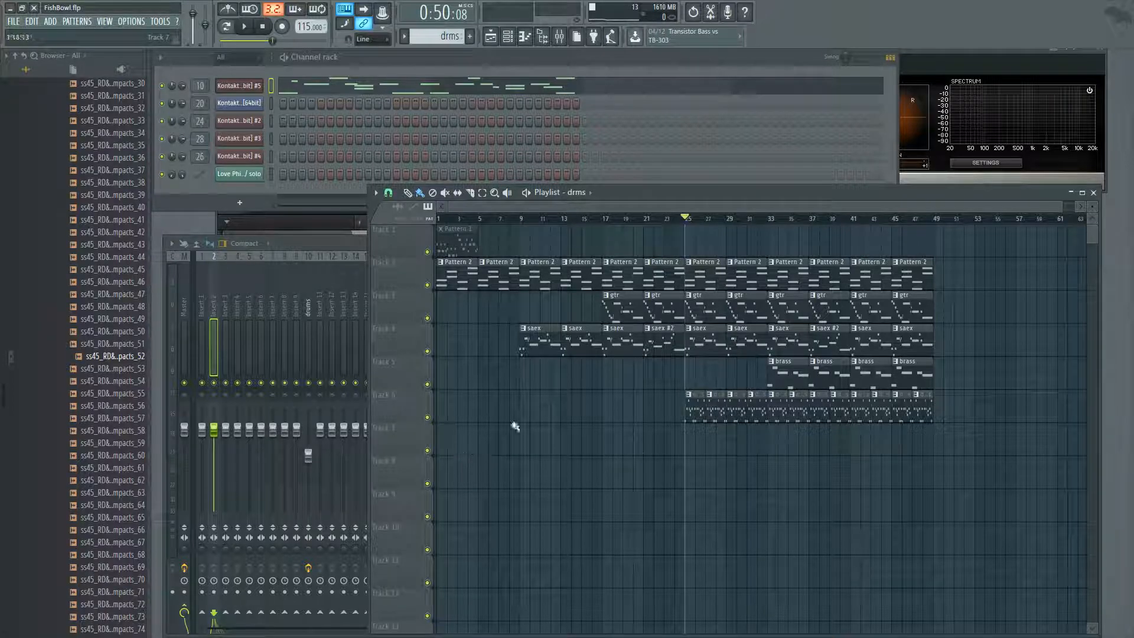
mouse_move(588, 454)
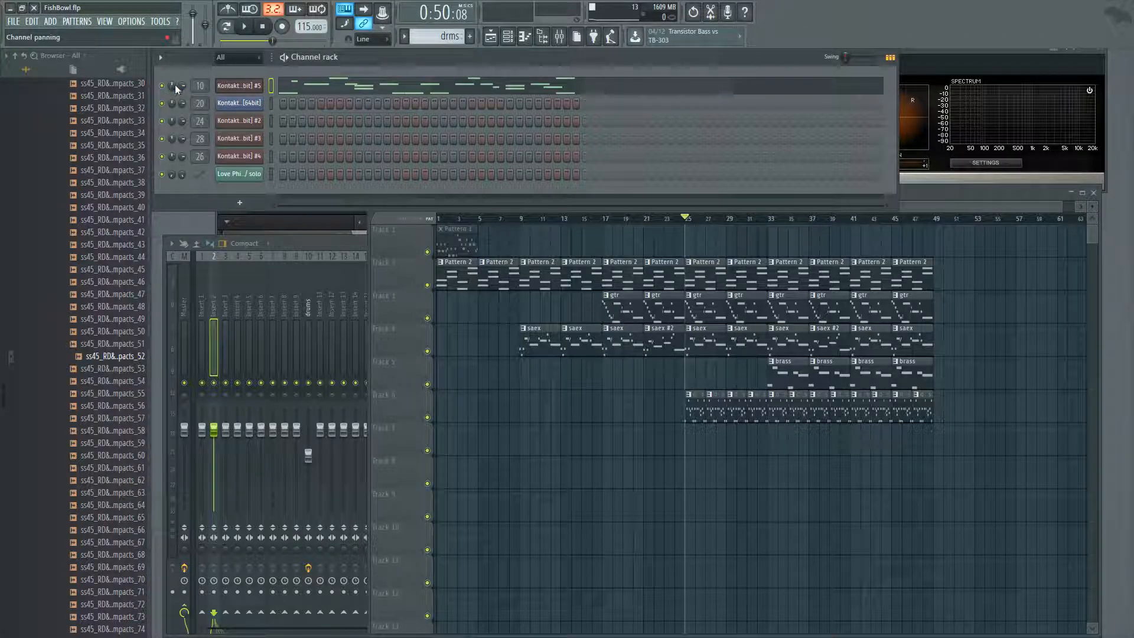
Create a Kontakt #5 channel-volume automation clip and drag its curve down mid-song.
right_click(174, 87)
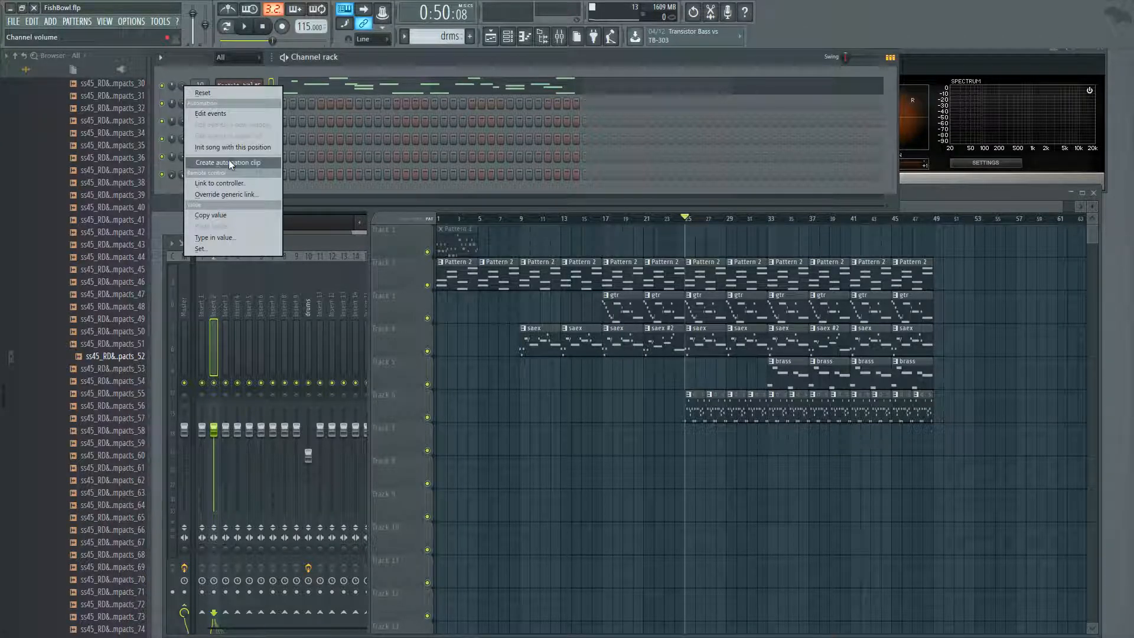
click(228, 162)
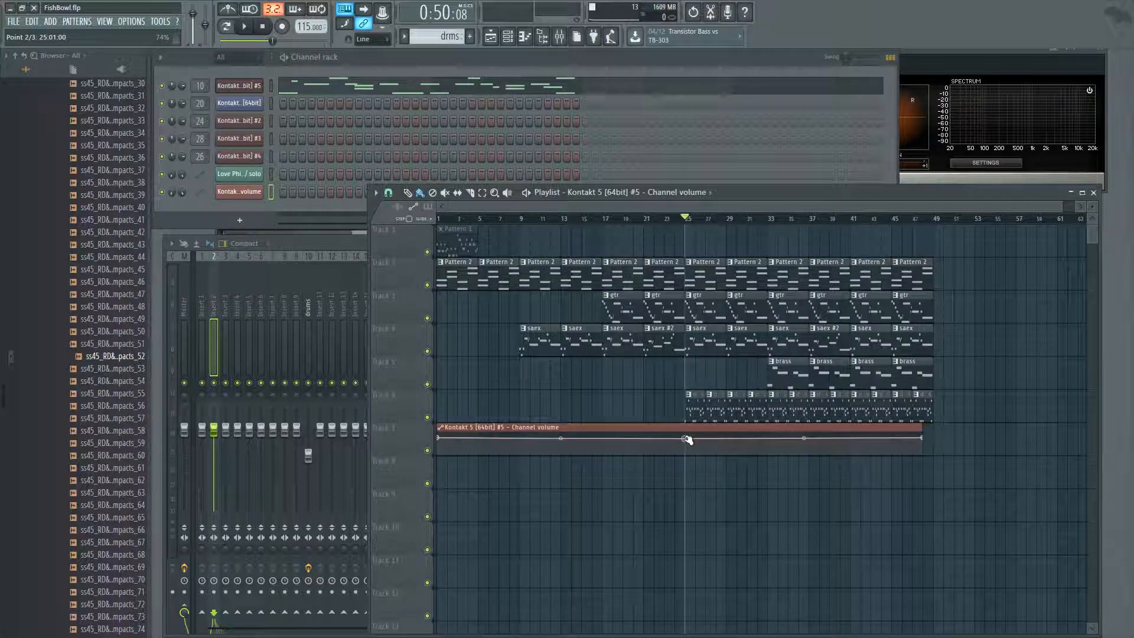
drag(689, 439, 922, 447)
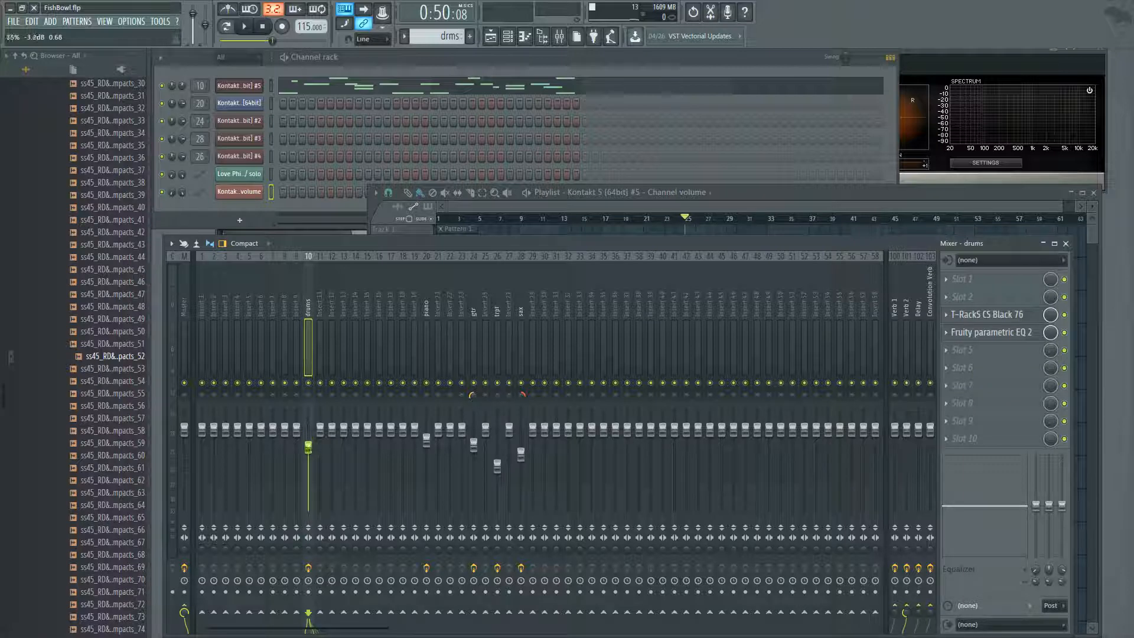
Drag the drums insert fader down to about -3.9 dB.
drag(309, 434, 311, 449)
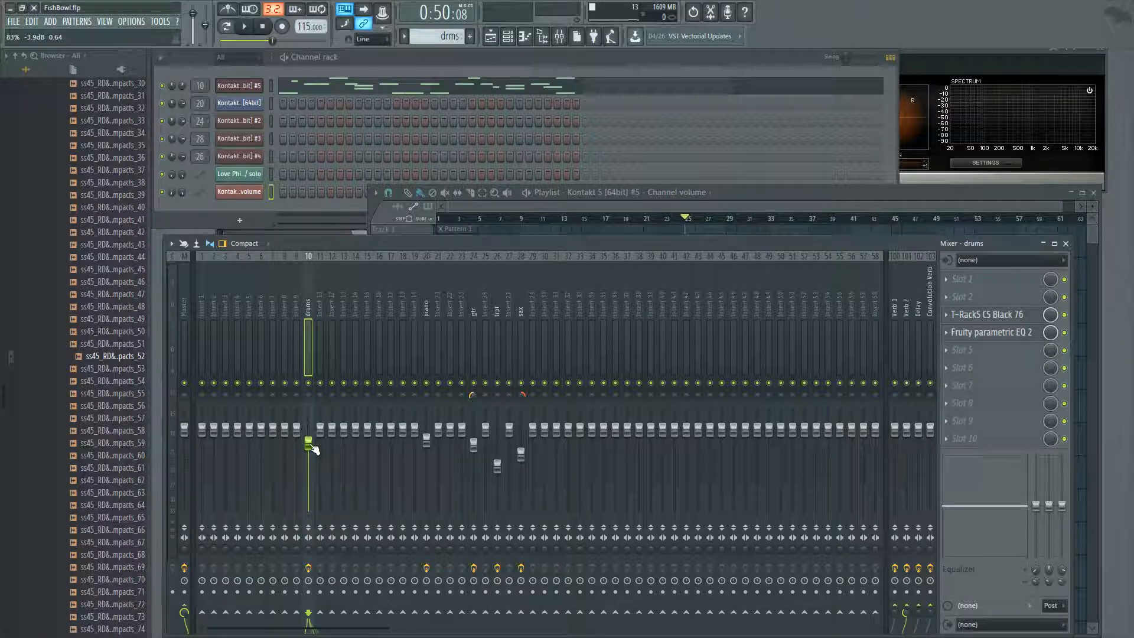
mouse_move(823, 194)
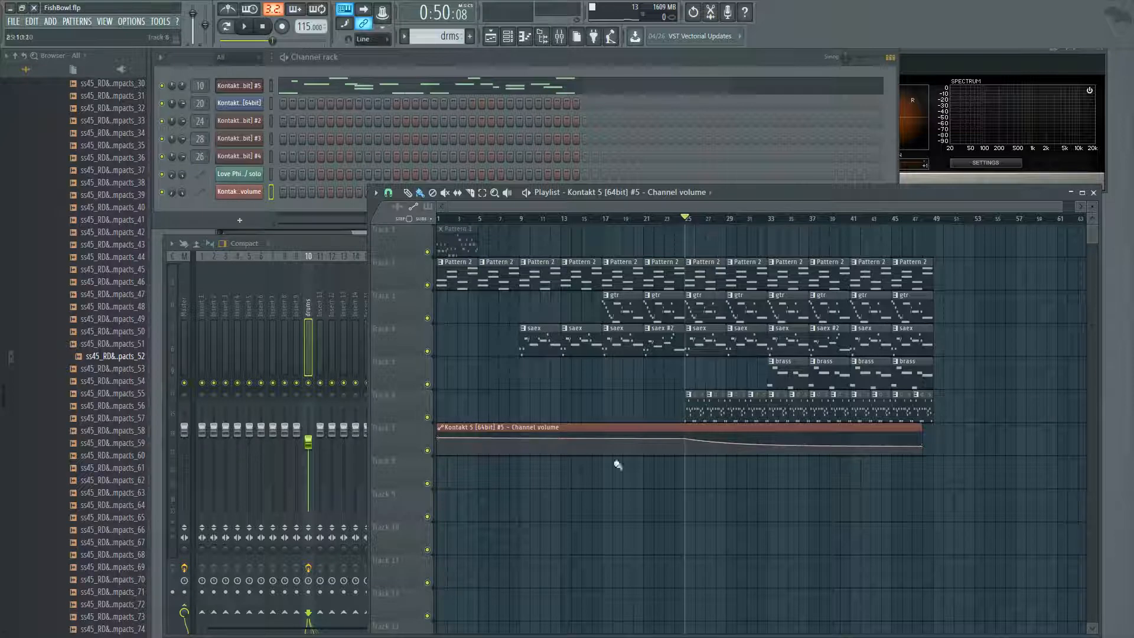
mouse_move(250, 26)
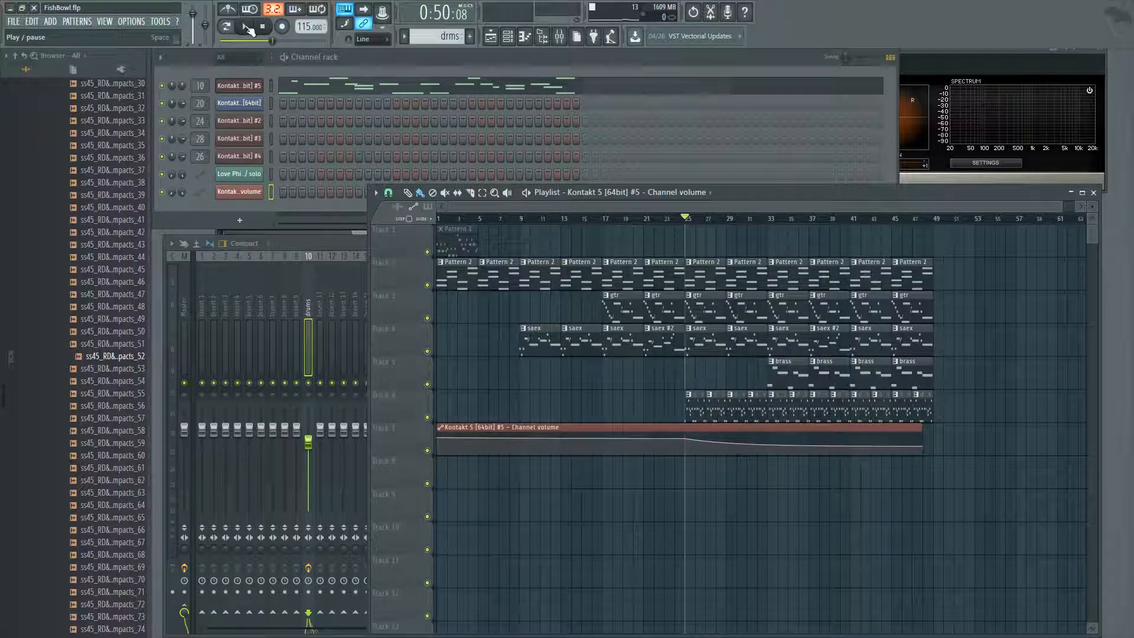
Play the song, then remove the Kontakt #5 volume automation clip from the Playlist.
click(226, 27)
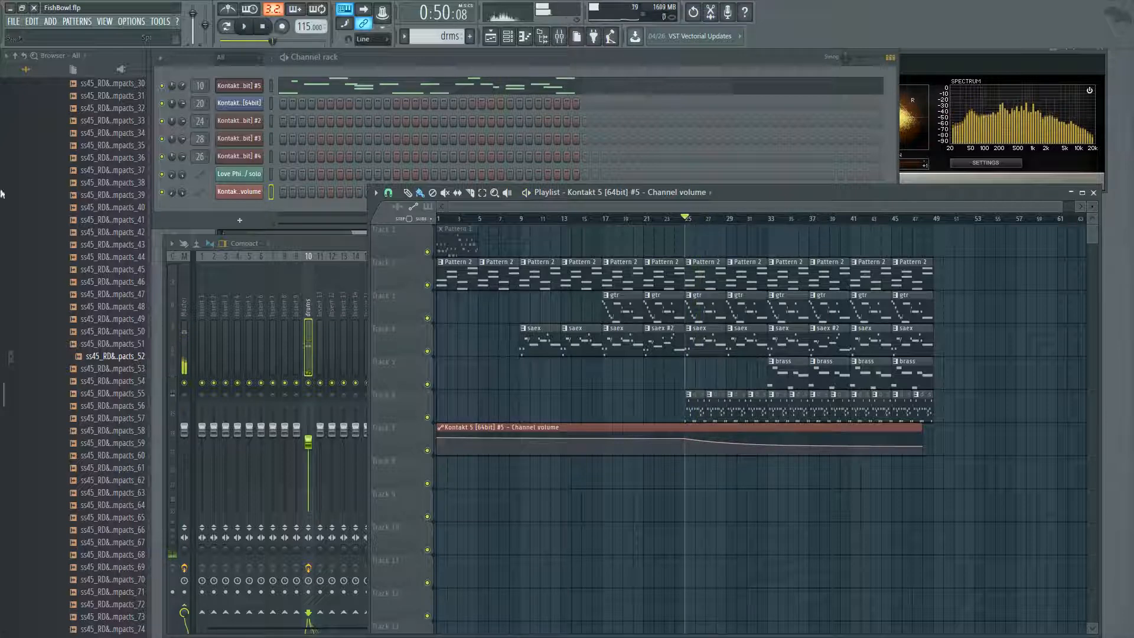
drag(663, 439, 619, 427)
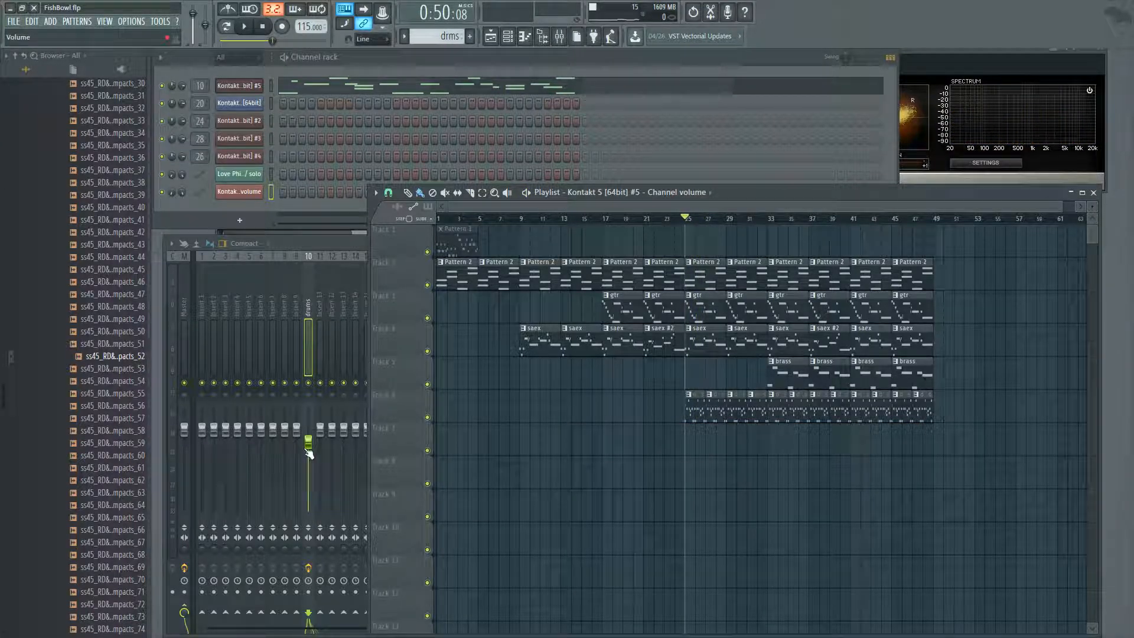
Create a drums fader automation clip, shape a mid-song dip, and start playback.
right_click(309, 434)
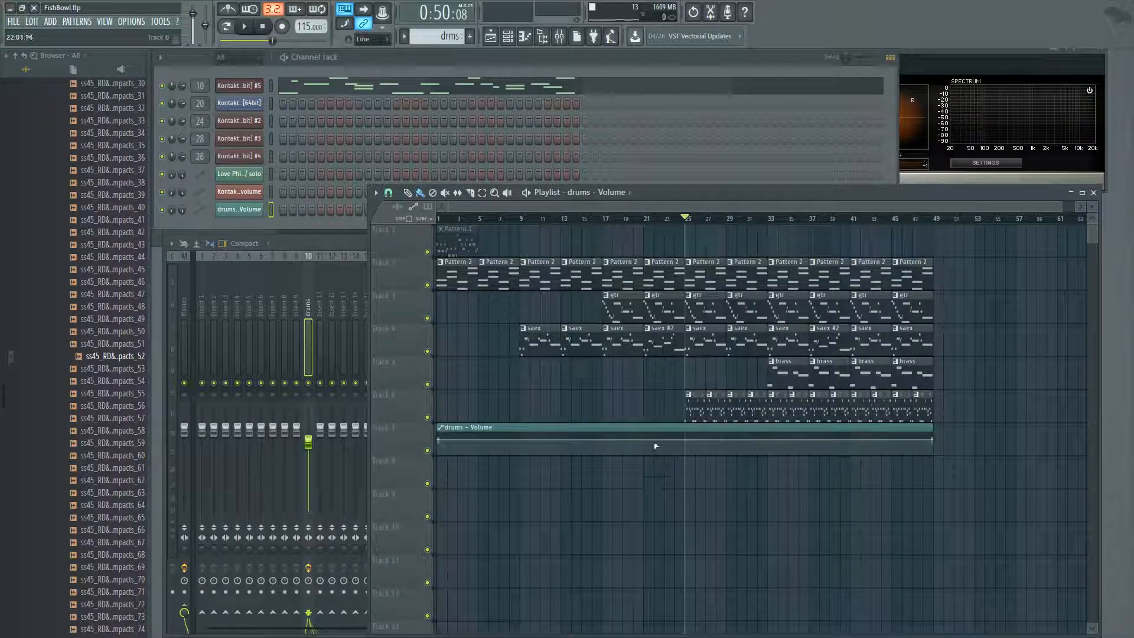
right_click(757, 440)
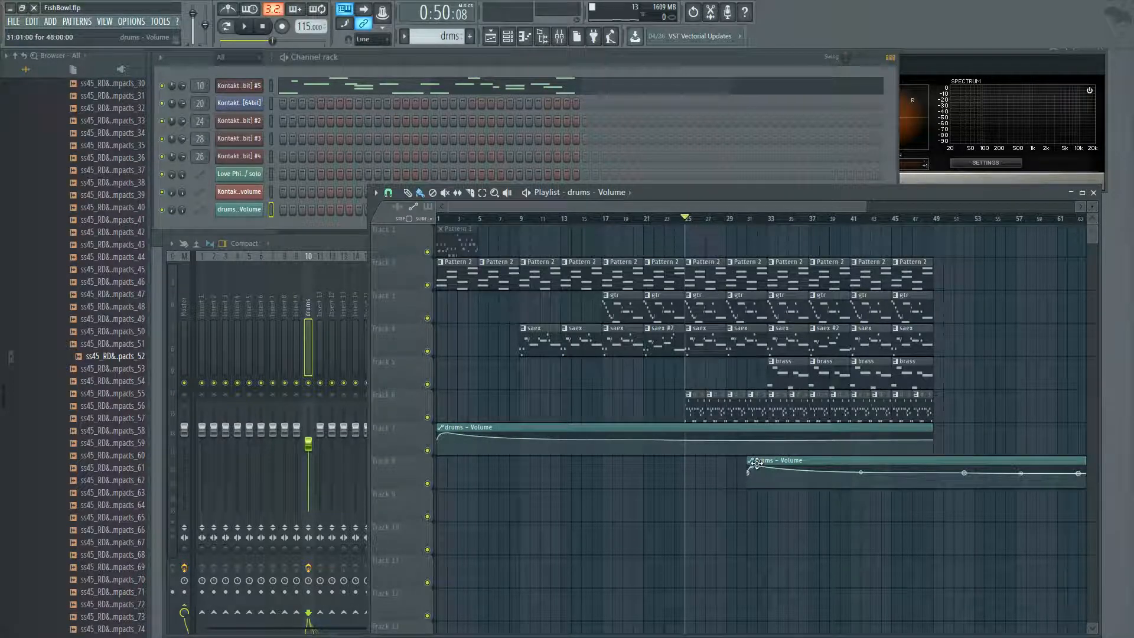
drag(752, 465, 767, 455)
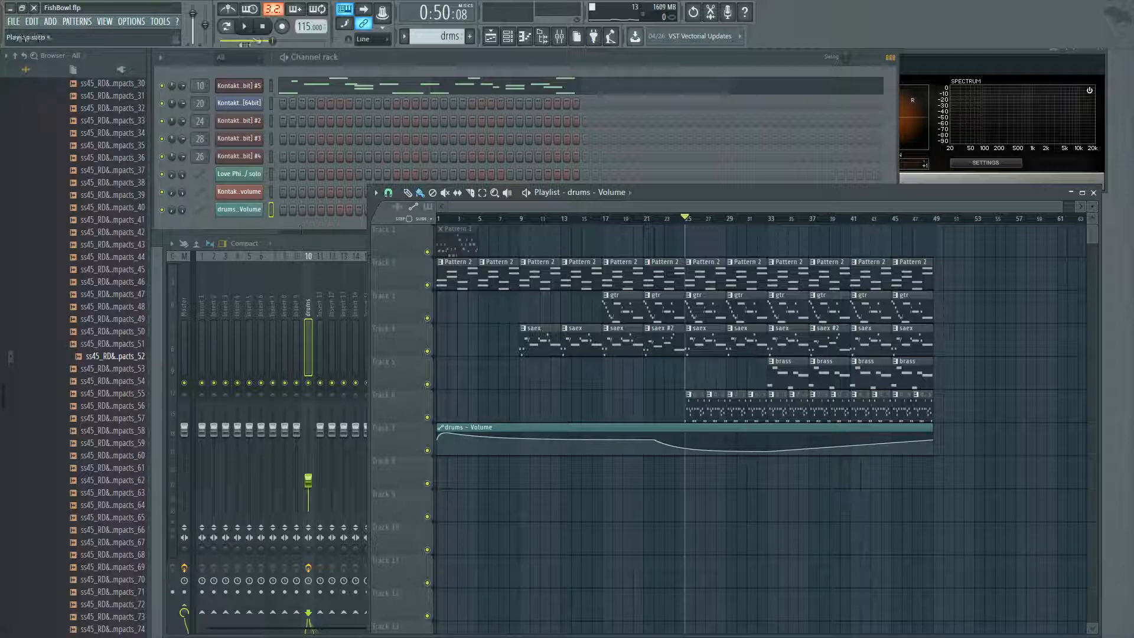
click(244, 26)
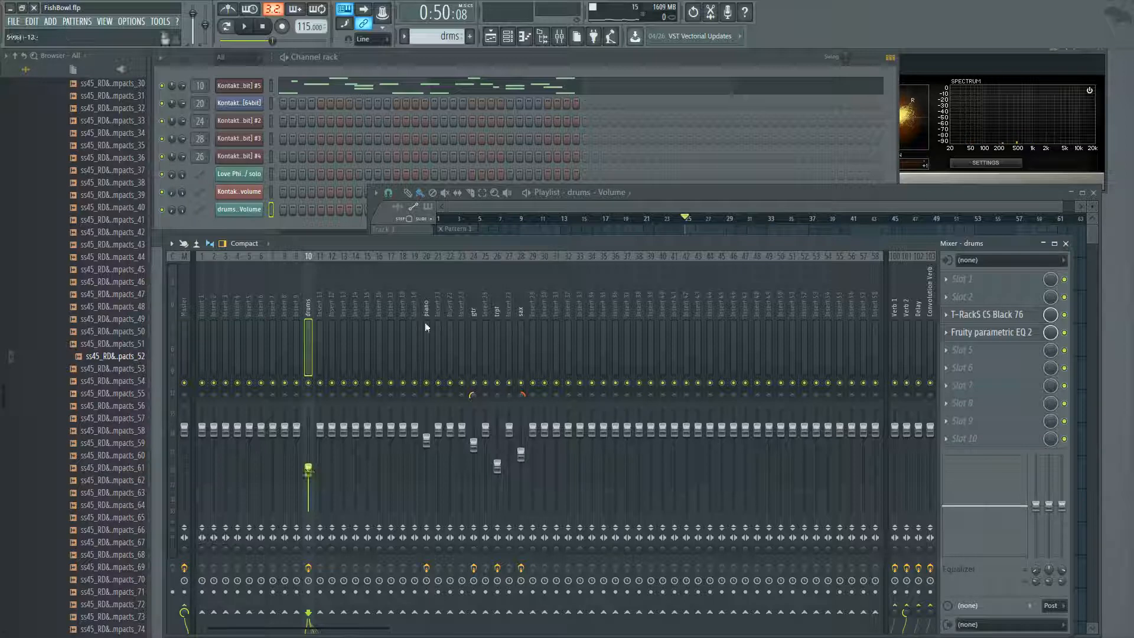
Play the song with the Mixer in front to watch the drums fader follow its automation.
click(245, 26)
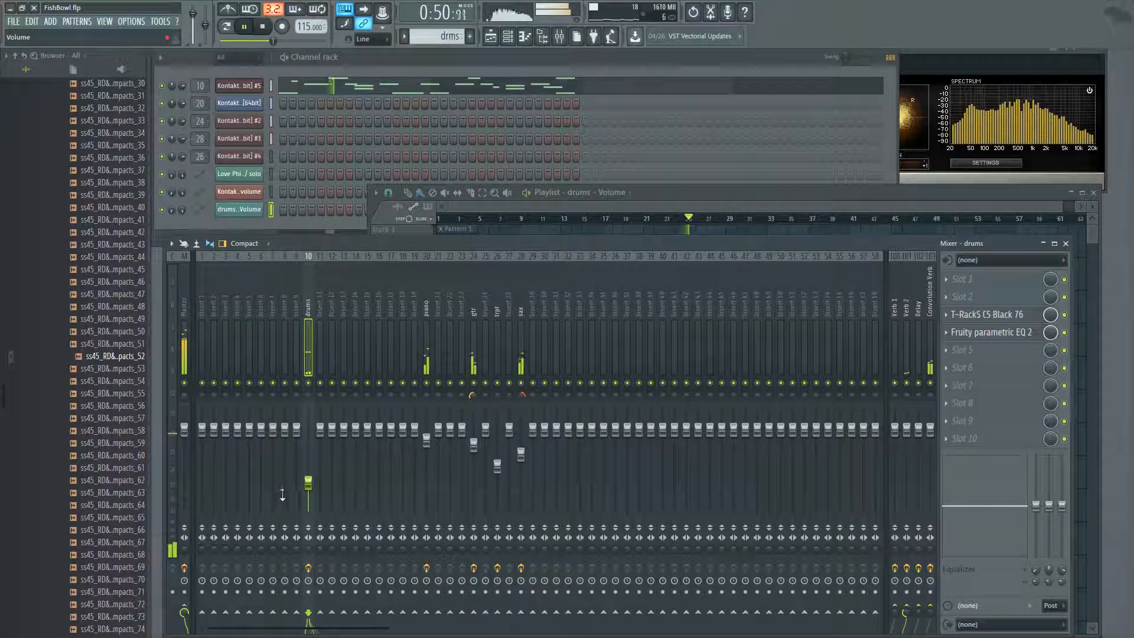